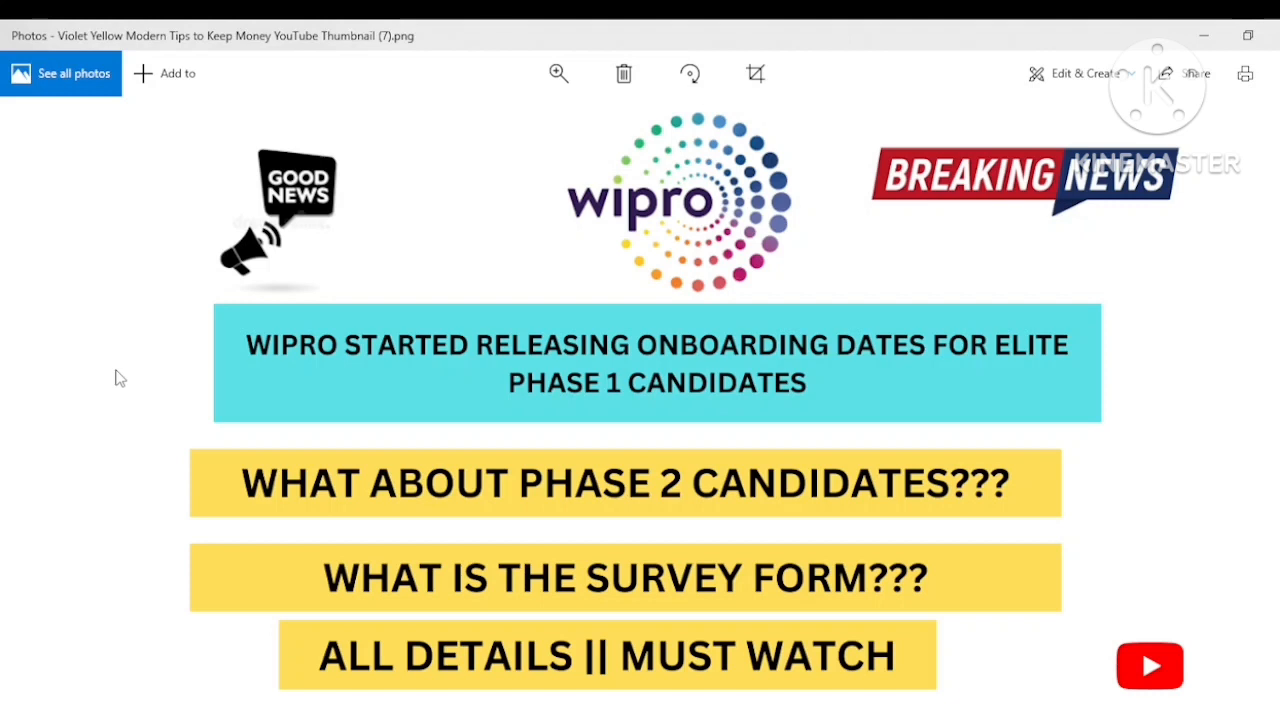
mouse_move(436, 624)
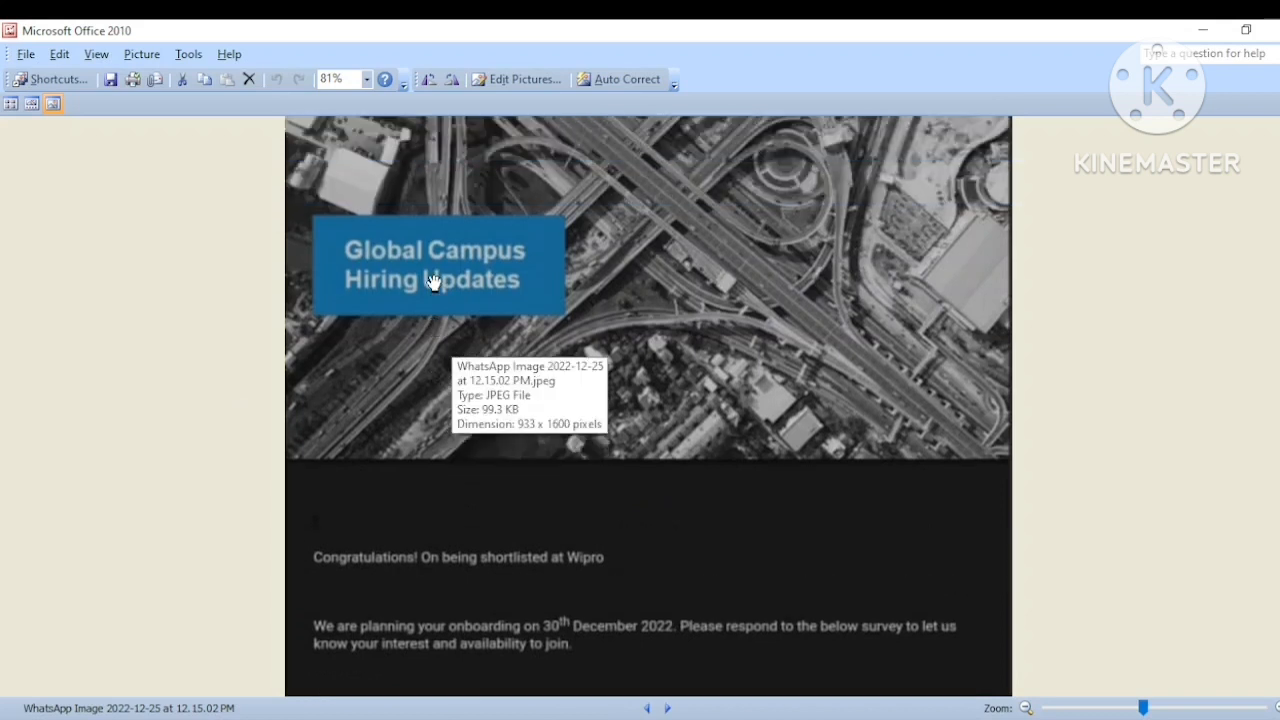
scroll("down", 3)
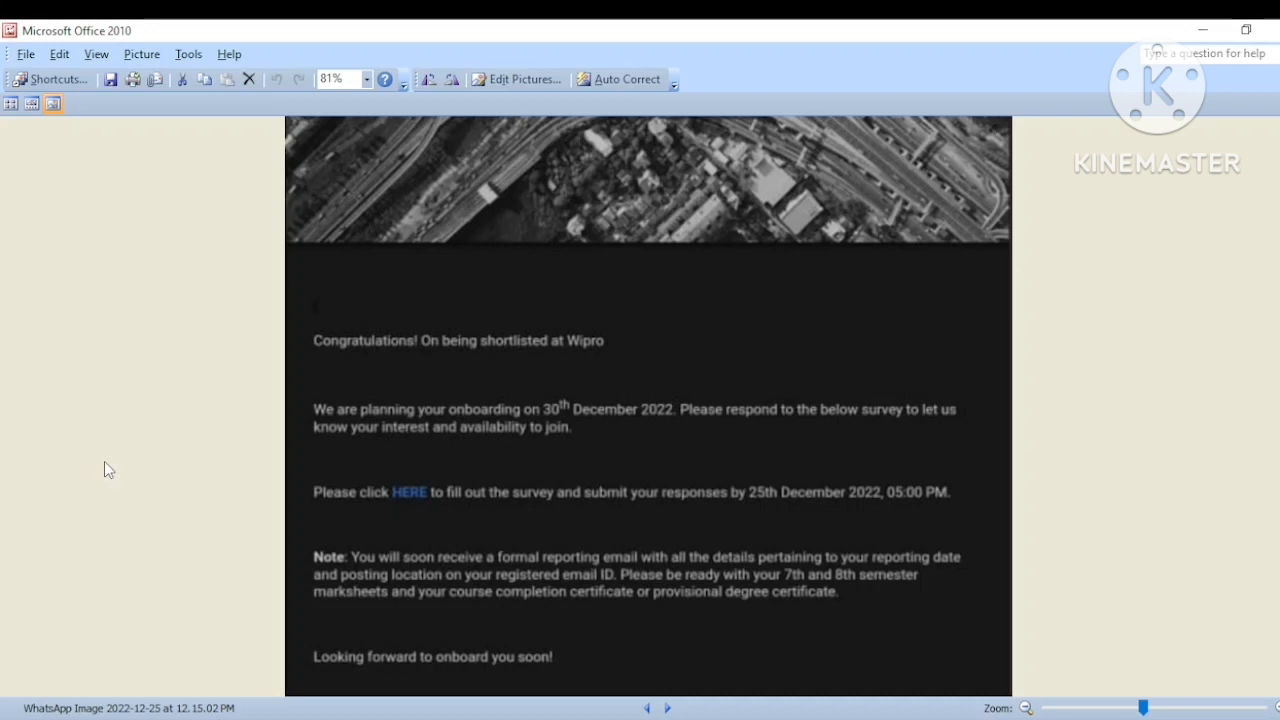
mouse_move(336, 504)
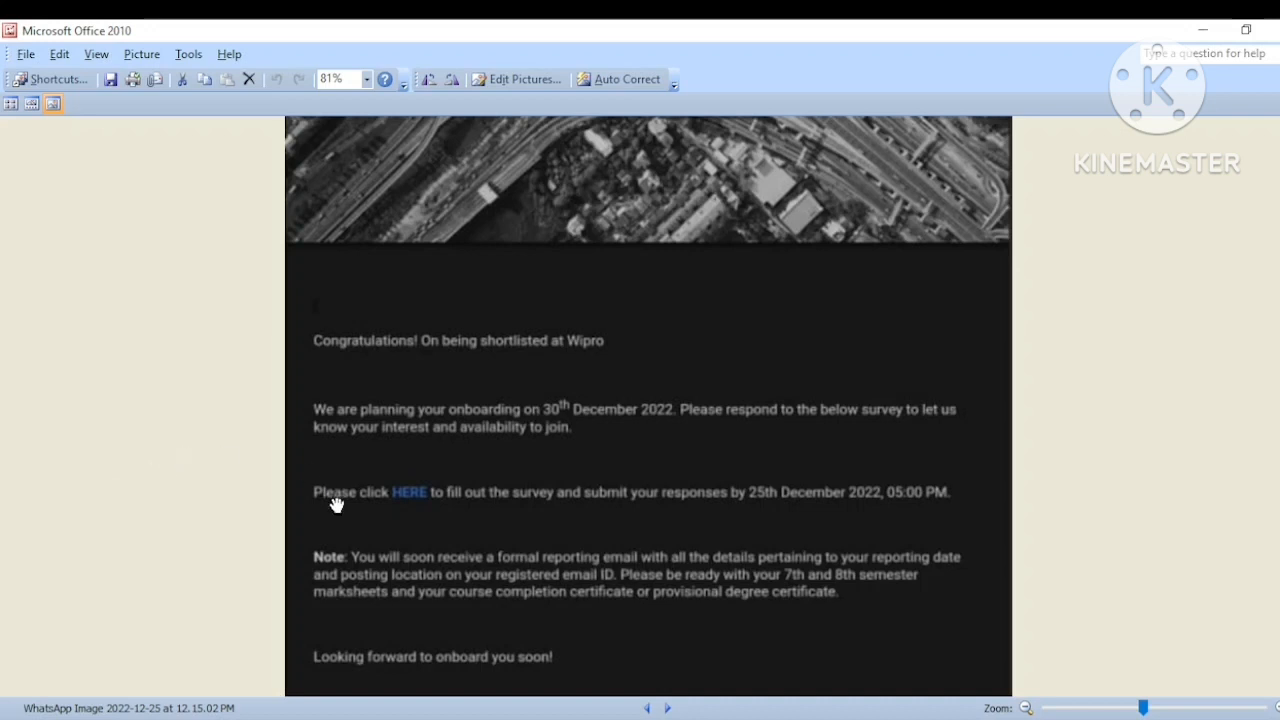
mouse_move(252, 510)
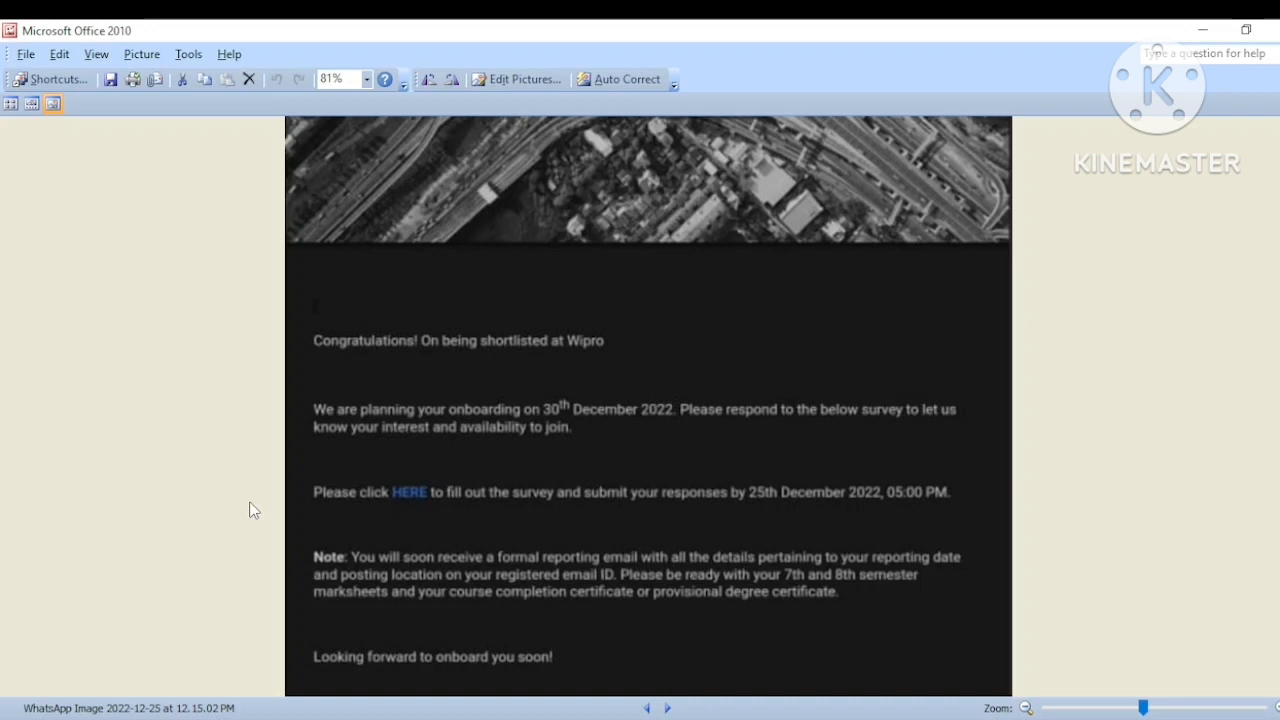
mouse_move(250, 504)
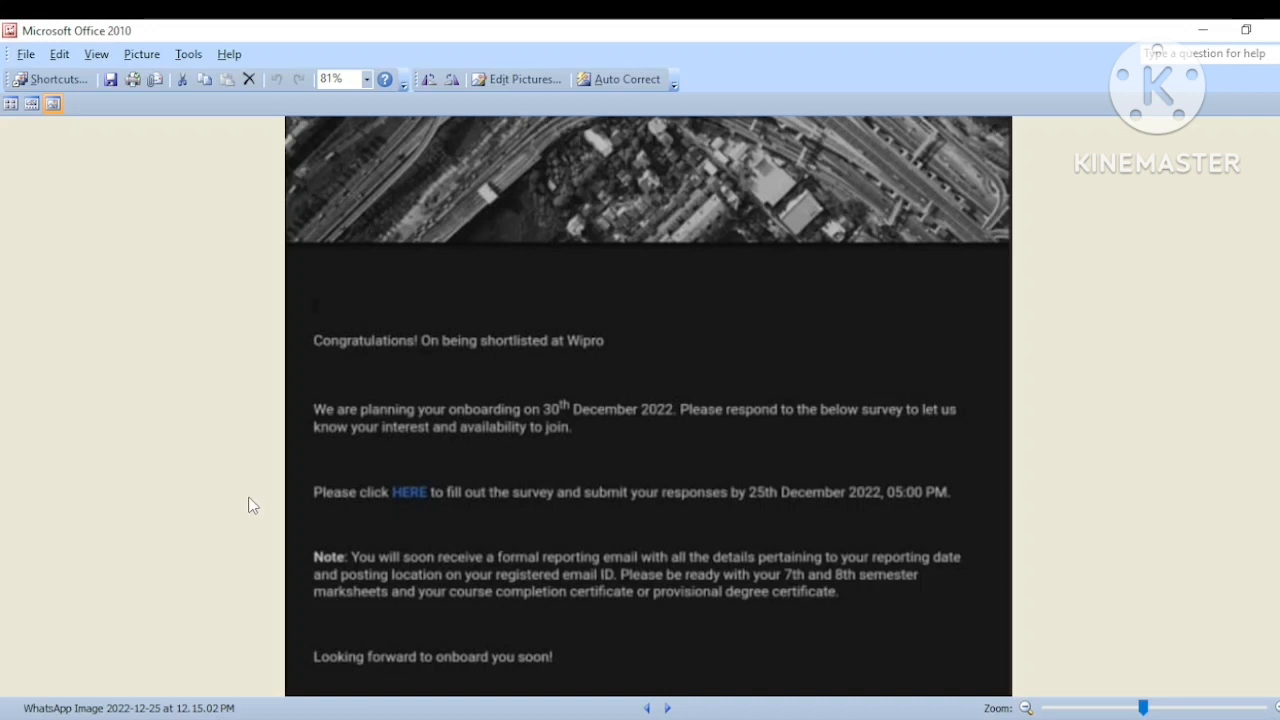
scroll("down", 3)
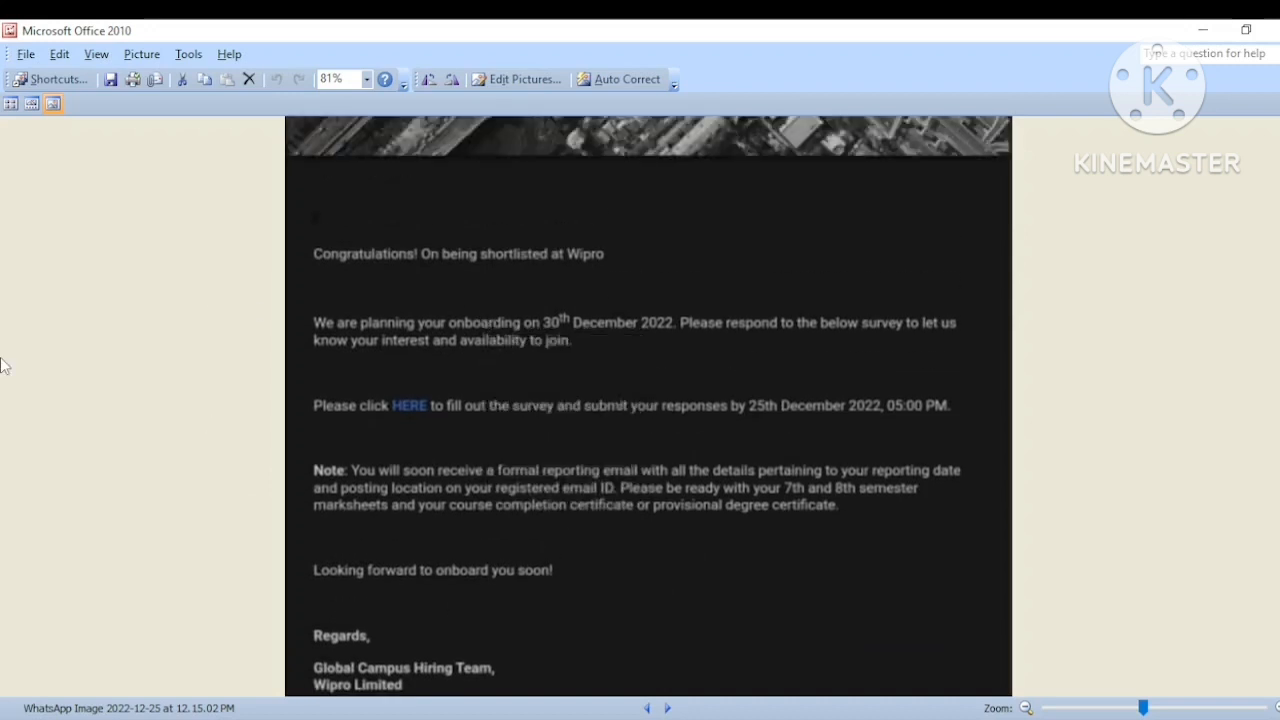
mouse_move(108, 544)
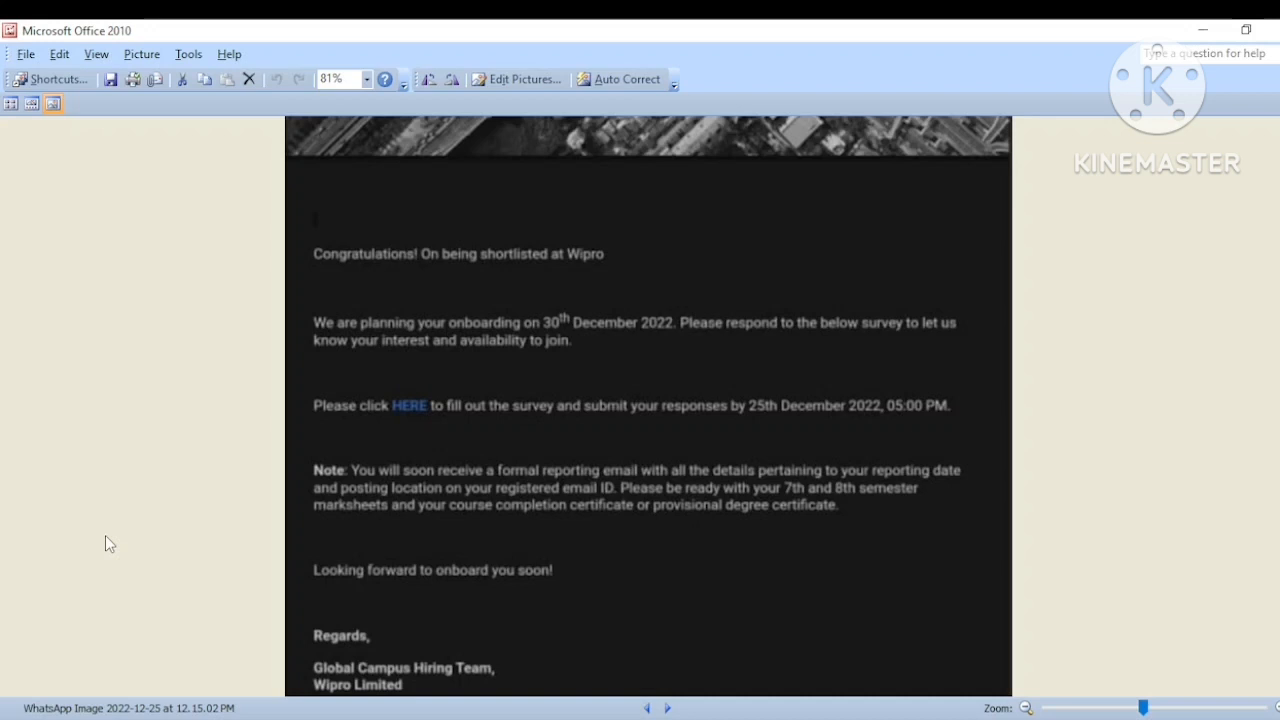